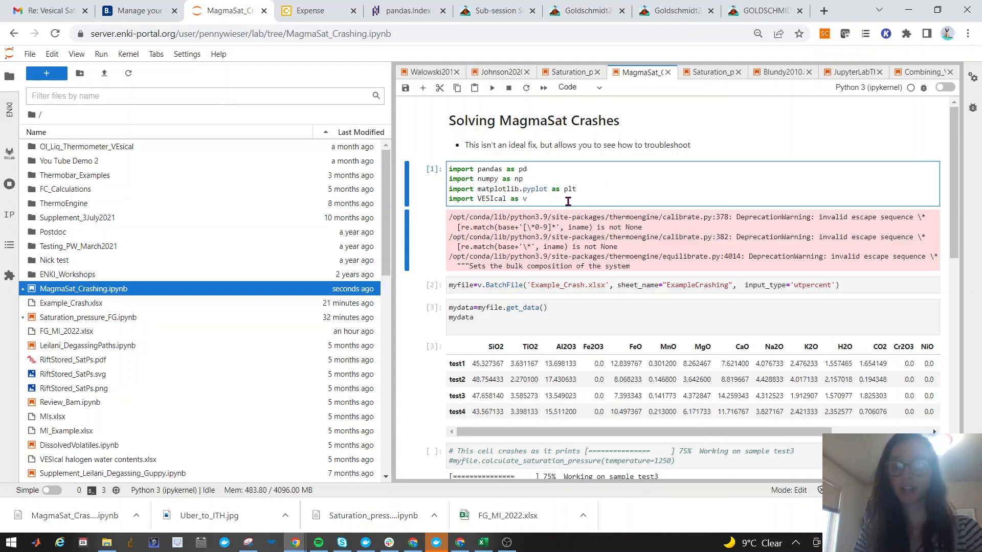
# Run the import cell and the cell loading ExampleCrashing from Example_Crash.xlsx
pyautogui.press('Shift+Enter')
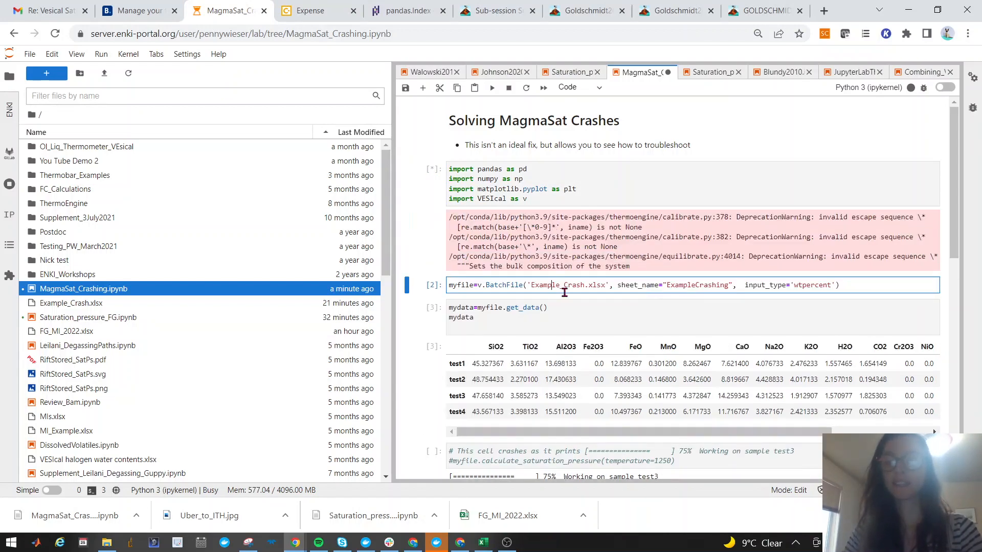
pyautogui.press('Escape')
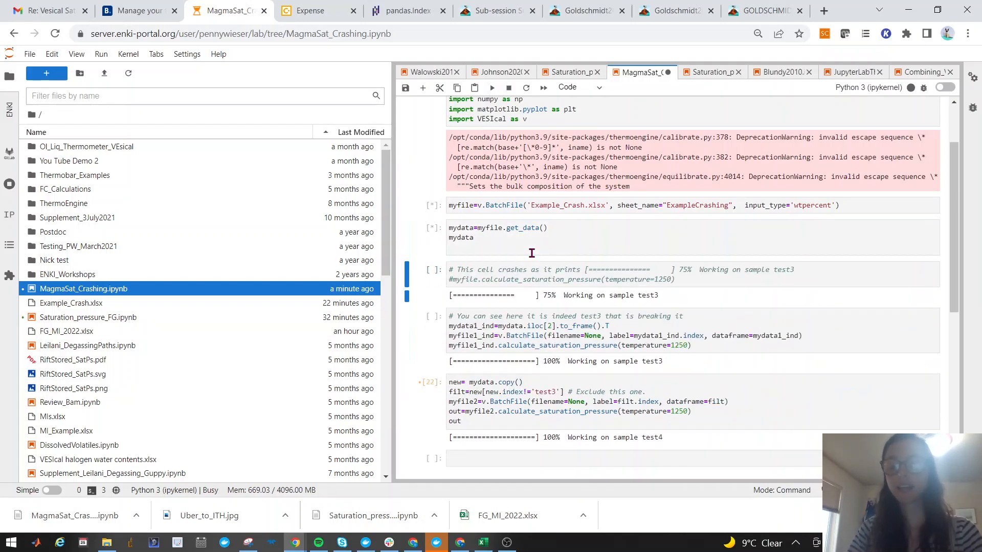
# Scroll through the running cells until the kernel dies and restarts
pyautogui.scroll(-3)
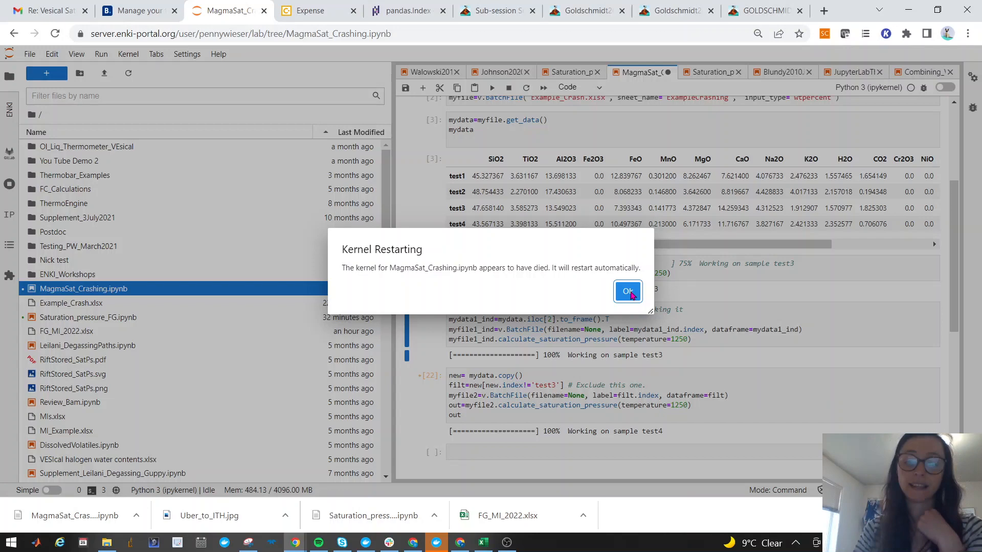
pyautogui.moveTo(611, 314)
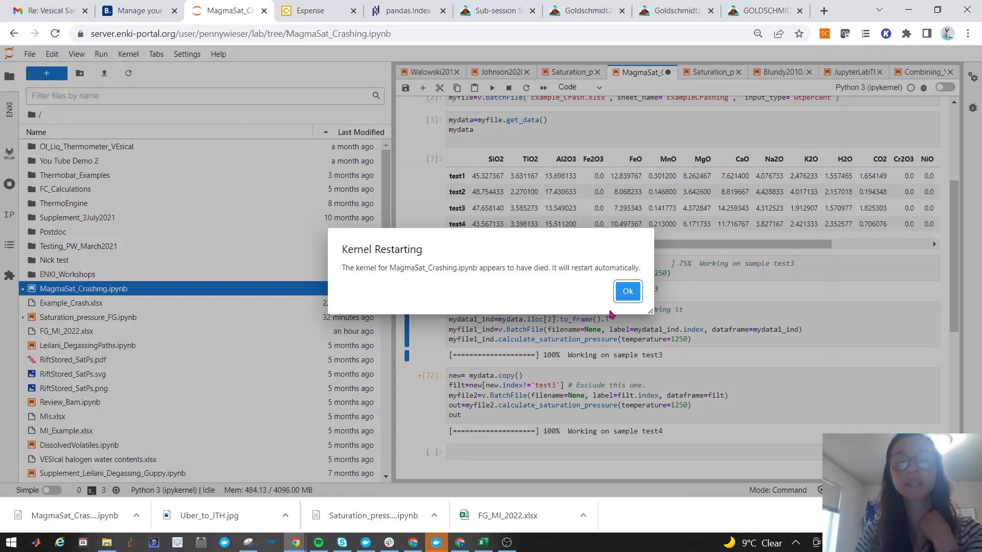
# Acknowledge both kernel-died notices after re-running the saturation pressure cells
pyautogui.click(627, 291)
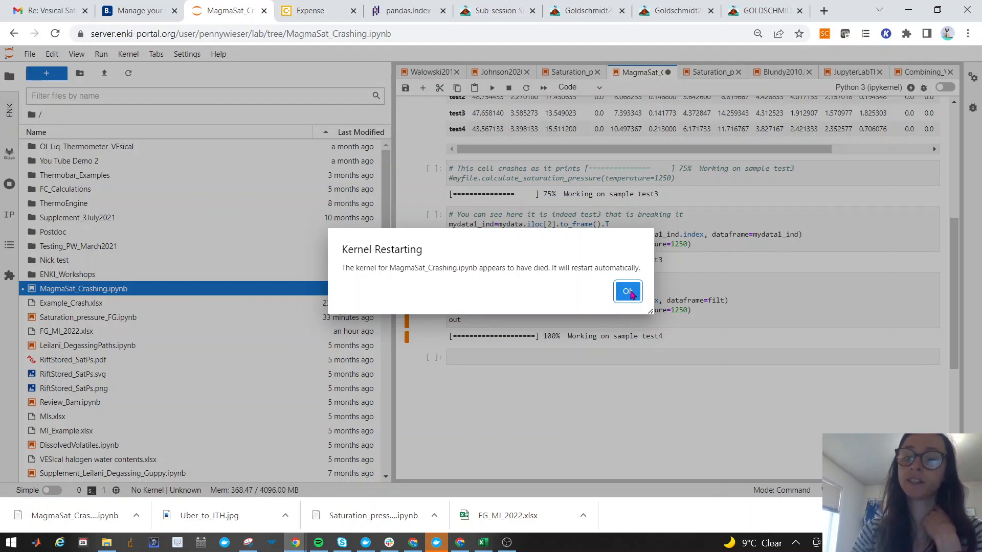
pyautogui.click(627, 292)
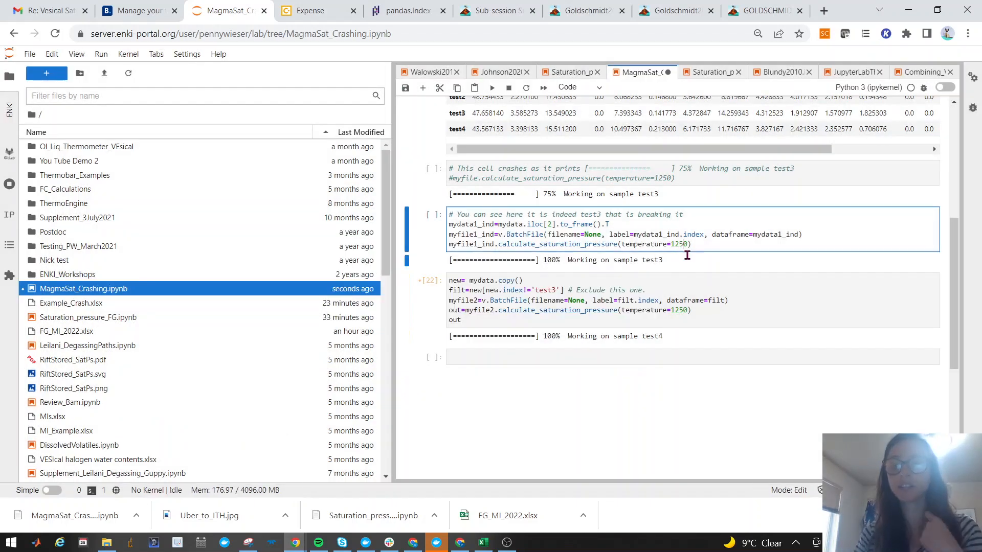
# Set test3's saturation pressure temperature to 1240 and run its cell
pyautogui.write('1240')
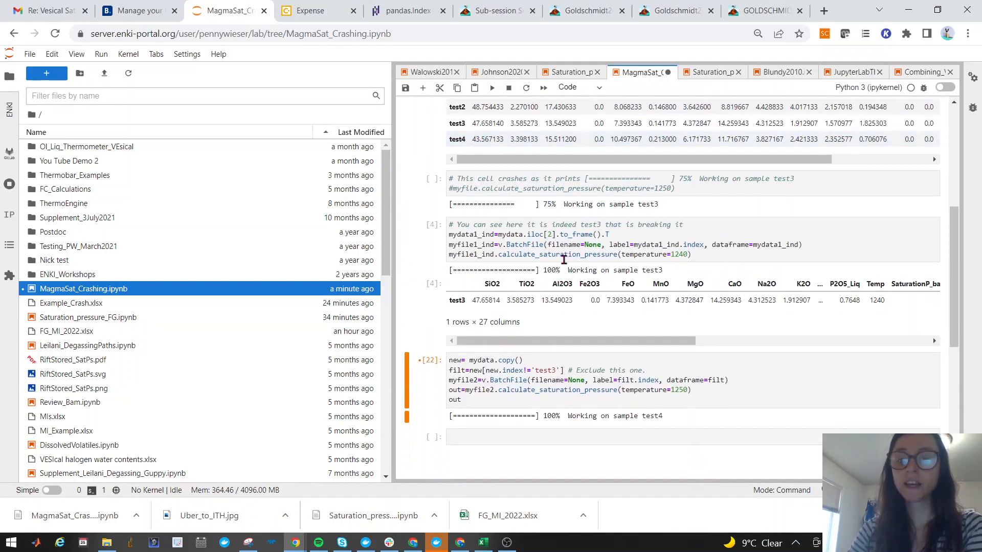
pyautogui.hscroll(3)
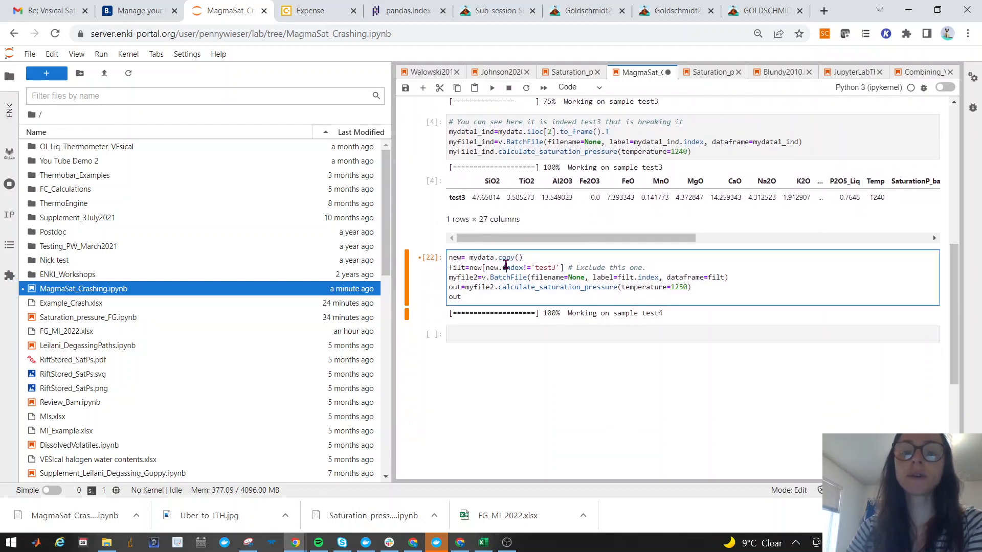
# Run the cell excluding test3, view its three-row table, and save the notebook
pyautogui.scroll(-3)
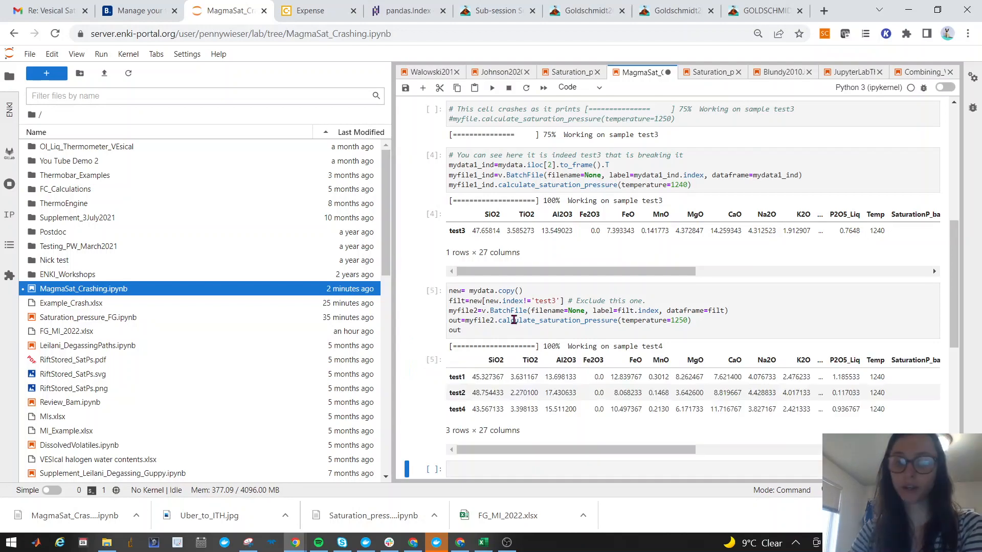
pyautogui.scroll(-3)
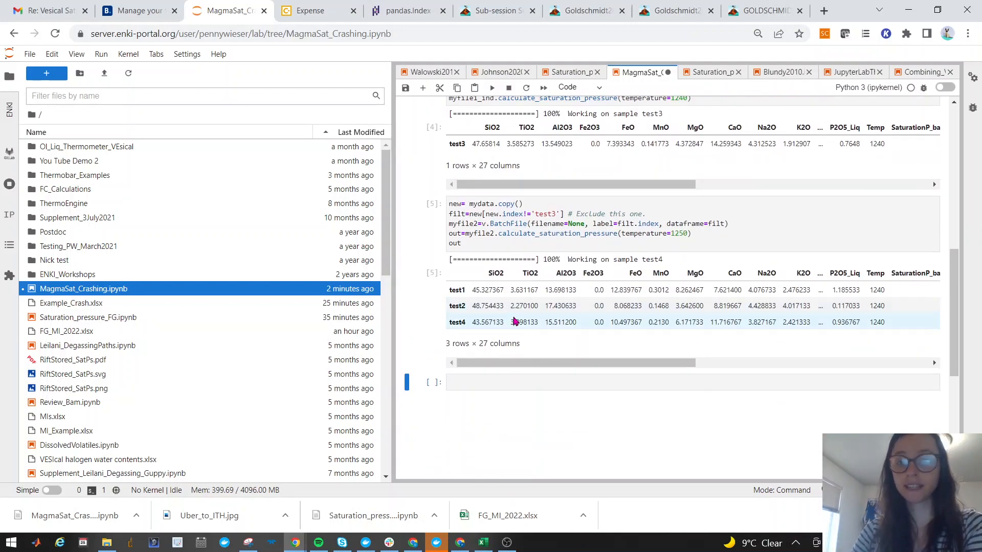
pyautogui.click(404, 87)
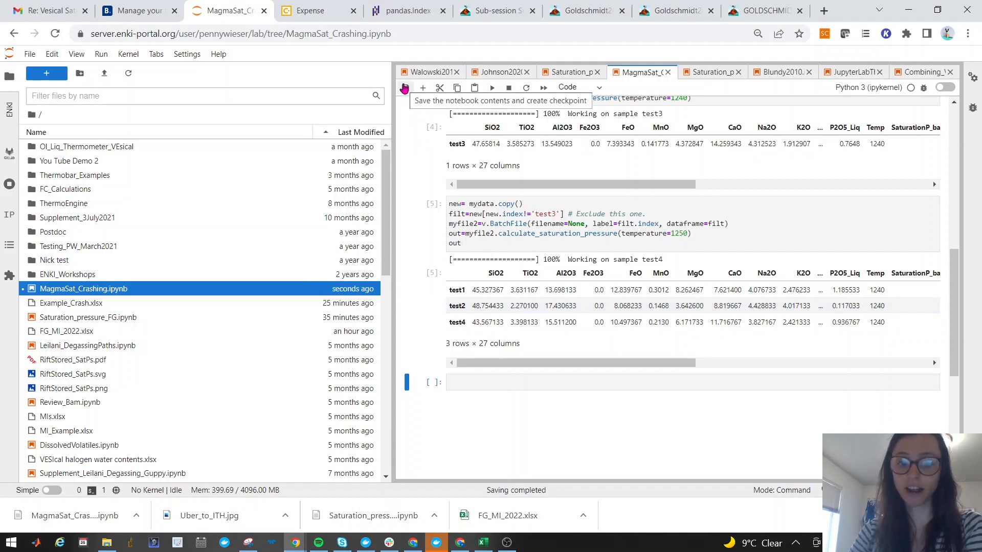